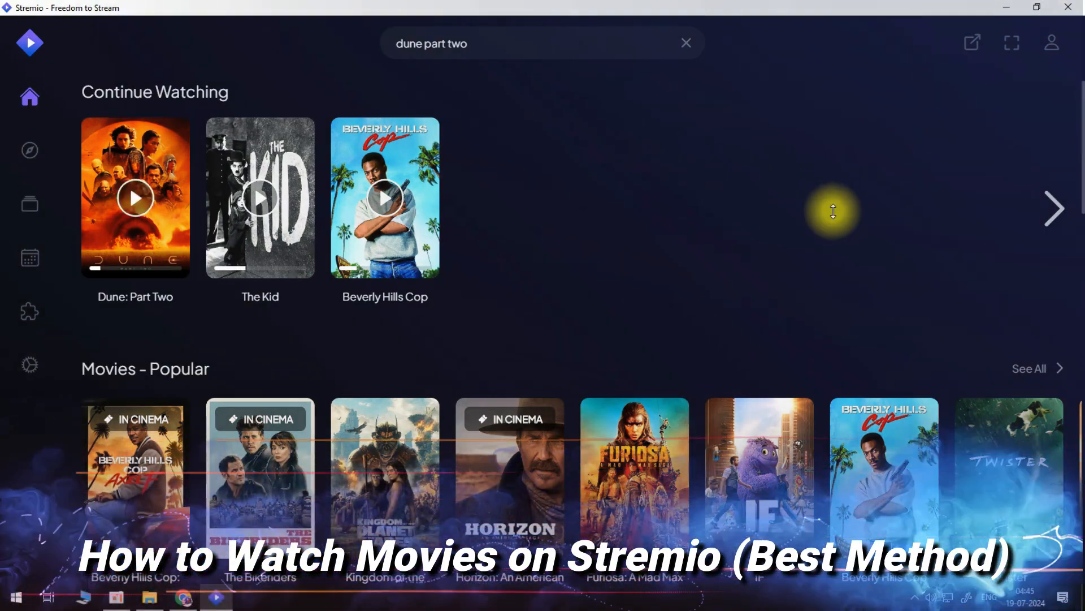
Open The Kid from Continue Watching and play its 1080p 859.37 MB stream
{"action": "scroll", "scroll_direction": "down", "scroll_amount": 3}
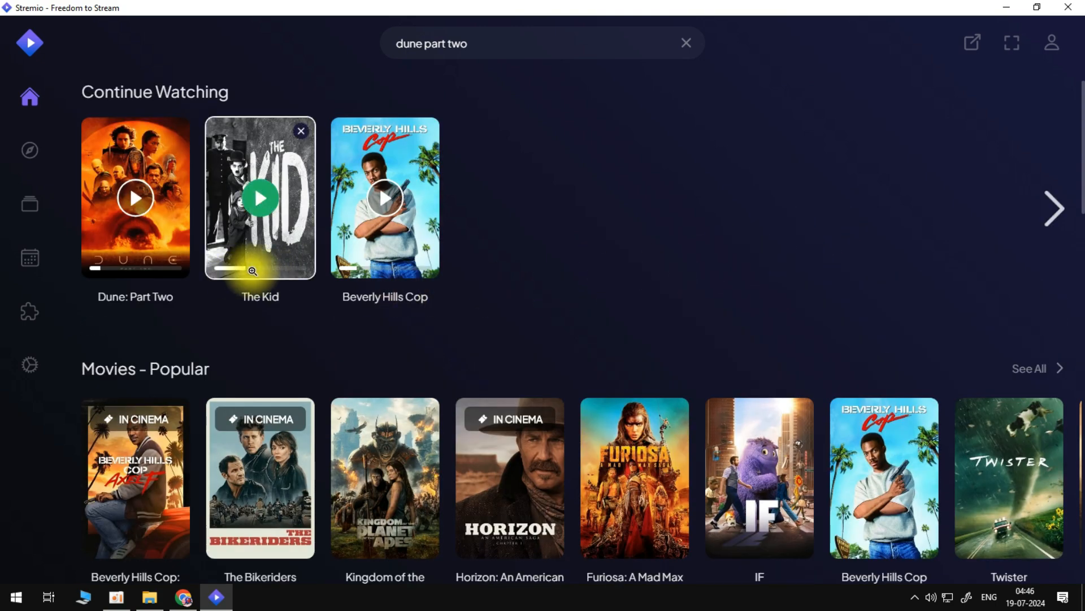
{"action": "scroll", "scroll_direction": "down", "scroll_amount": 3}
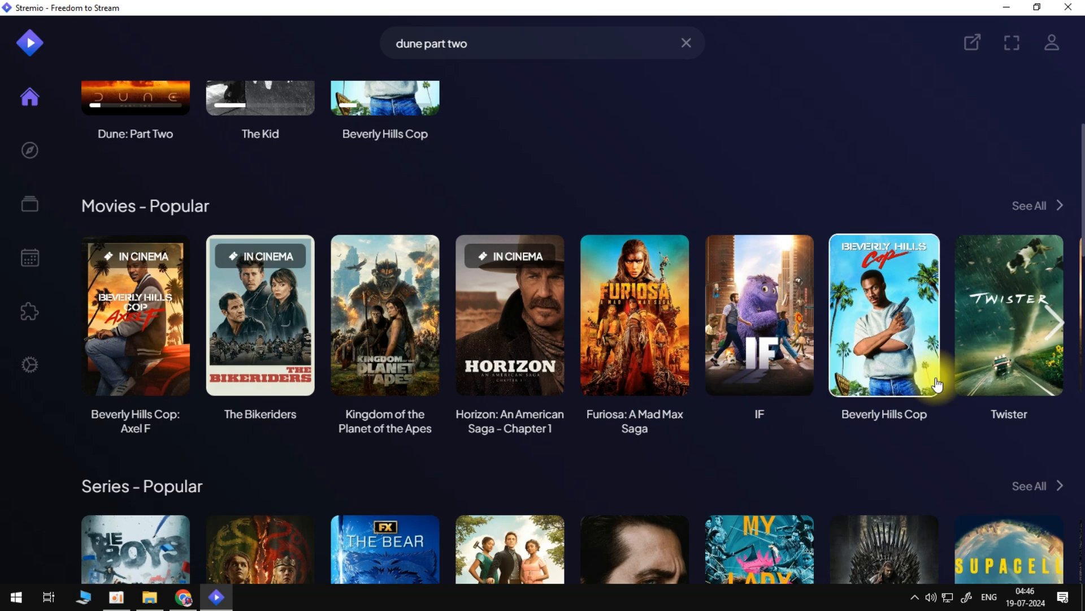
{"action": "scroll", "scroll_direction": "down", "scroll_amount": 3}
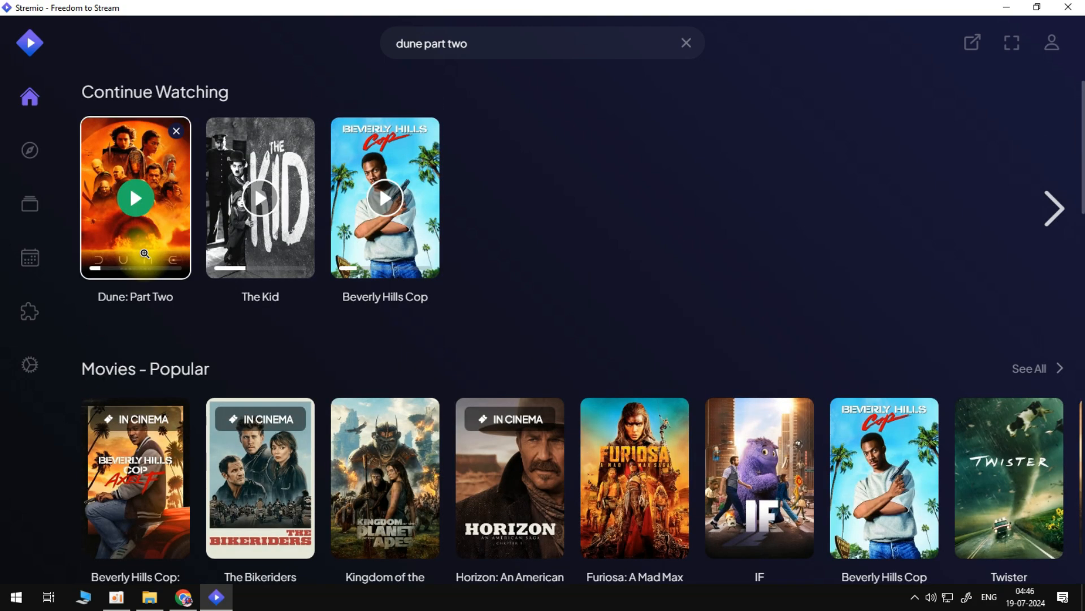
{"action": "mouse_move", "coordinate": [260, 198]}
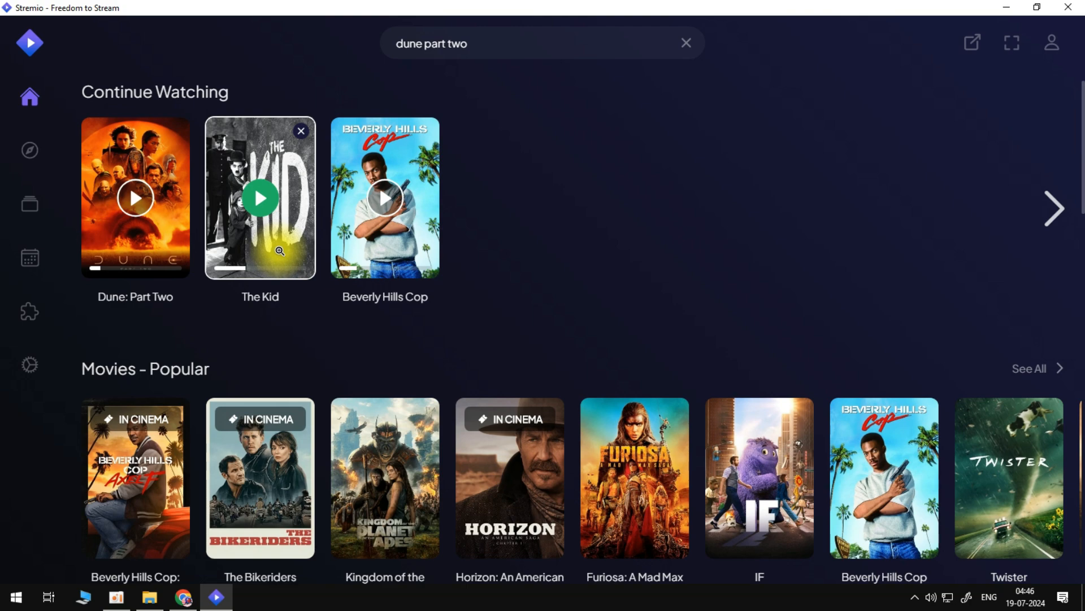
{"action": "left_click", "coordinate": [260, 198]}
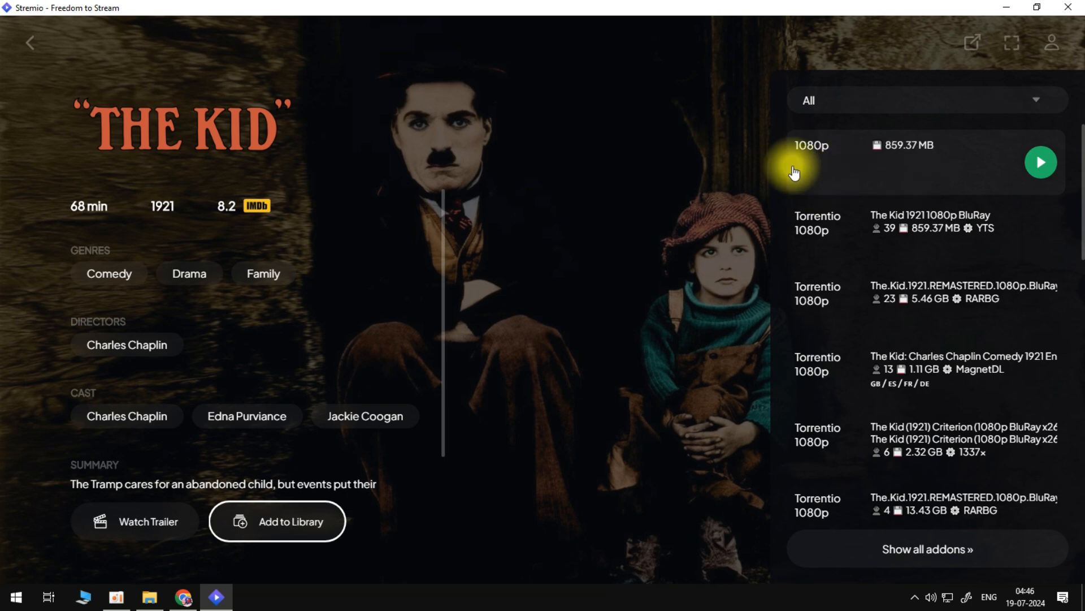
{"action": "mouse_move", "coordinate": [827, 173]}
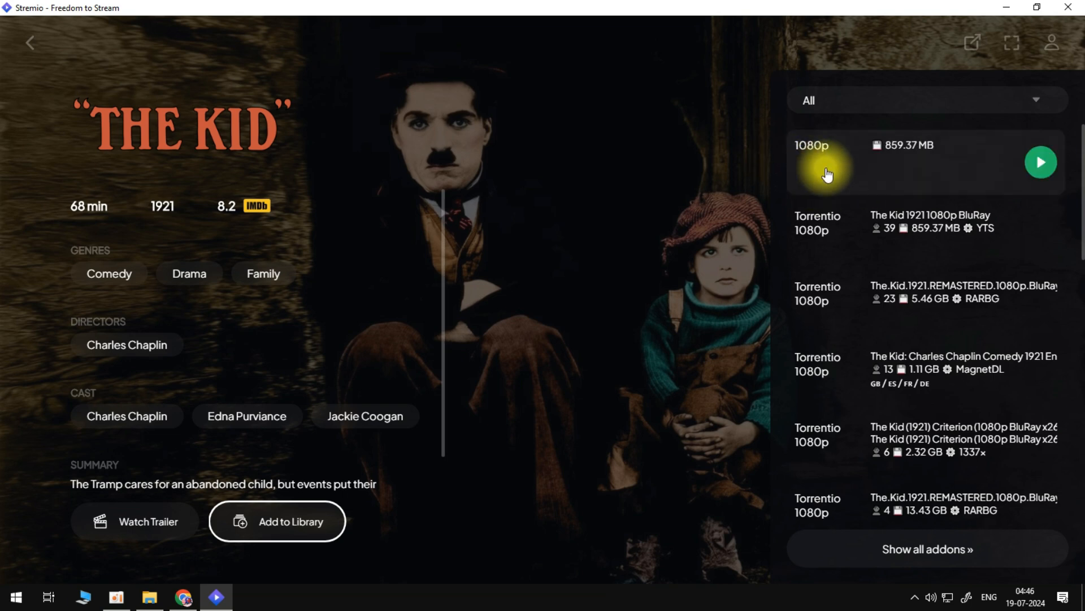
{"action": "mouse_move", "coordinate": [931, 177]}
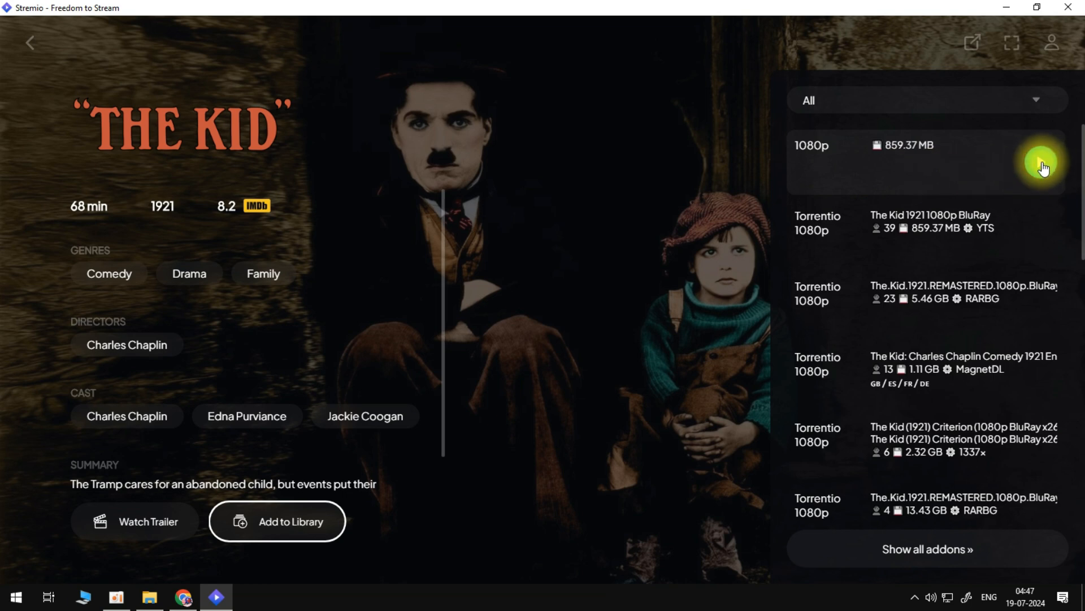
{"action": "left_click", "coordinate": [1041, 164]}
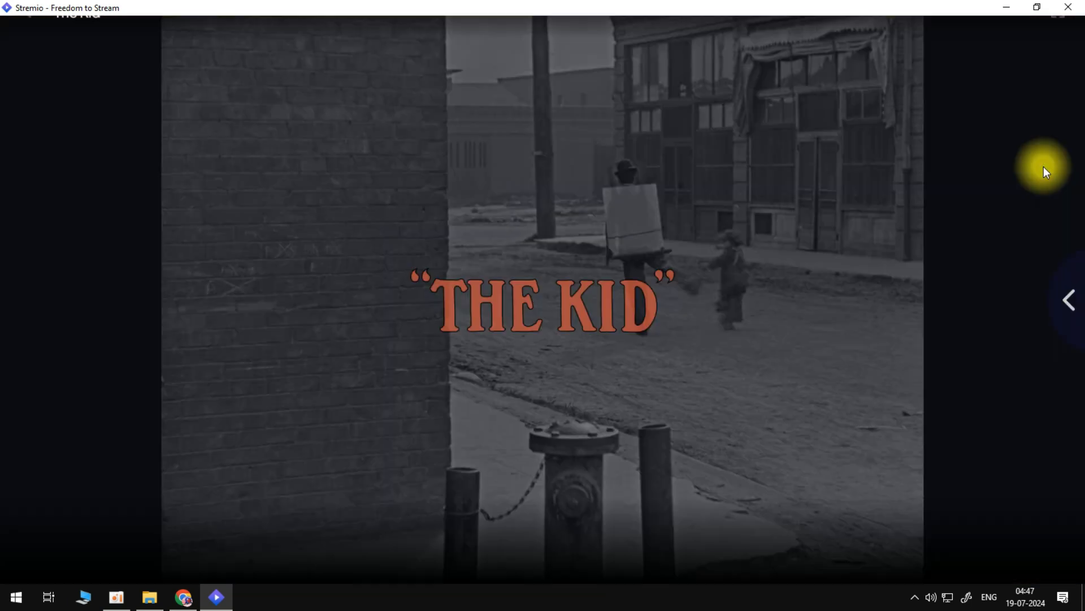